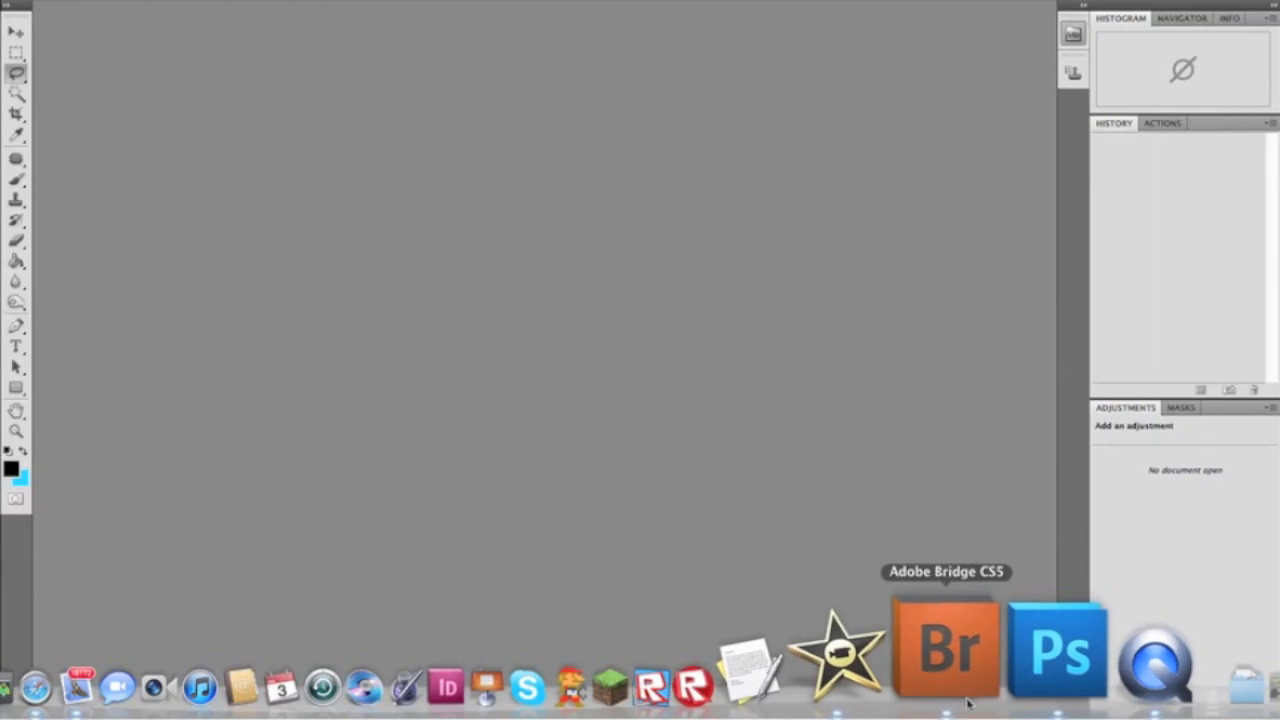
Launch Adobe Bridge CS5 from the Dock to browse the wedding photos.
{"action": "left_click", "coordinate": [946, 650]}
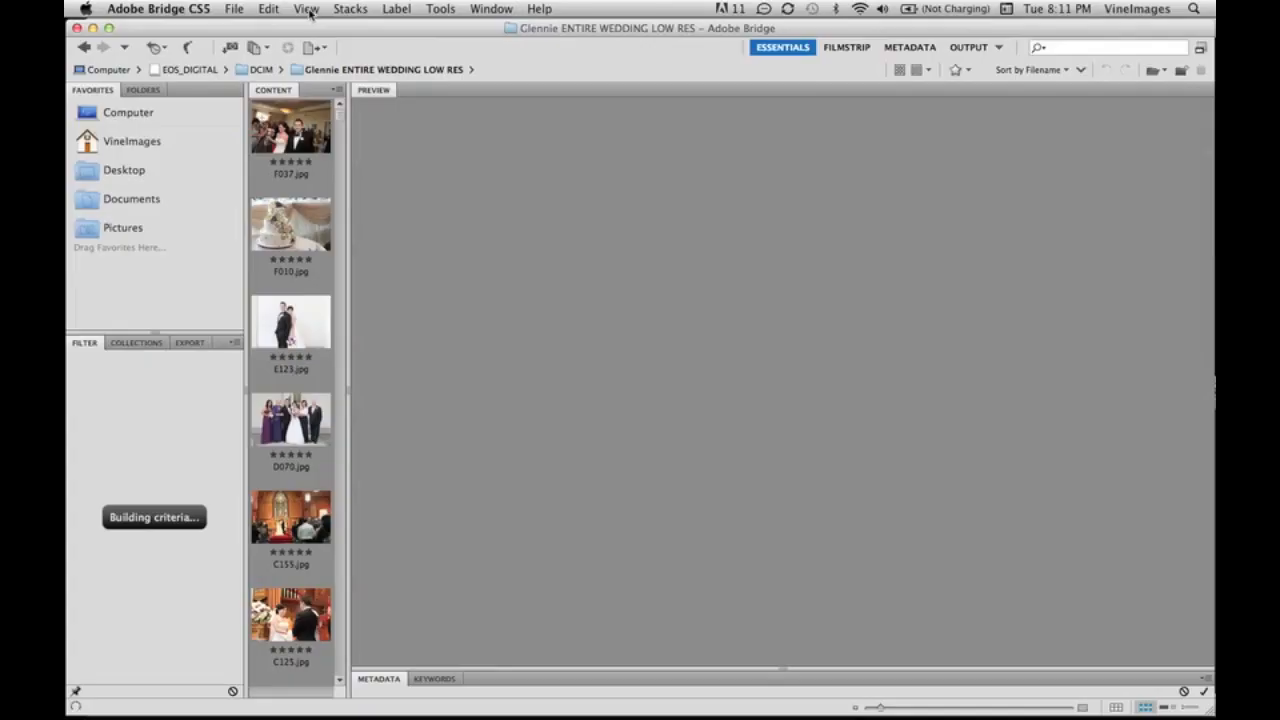
Sort the wedding photos by filename in ascending order via View > Sort.
{"action": "left_click", "coordinate": [304, 9]}
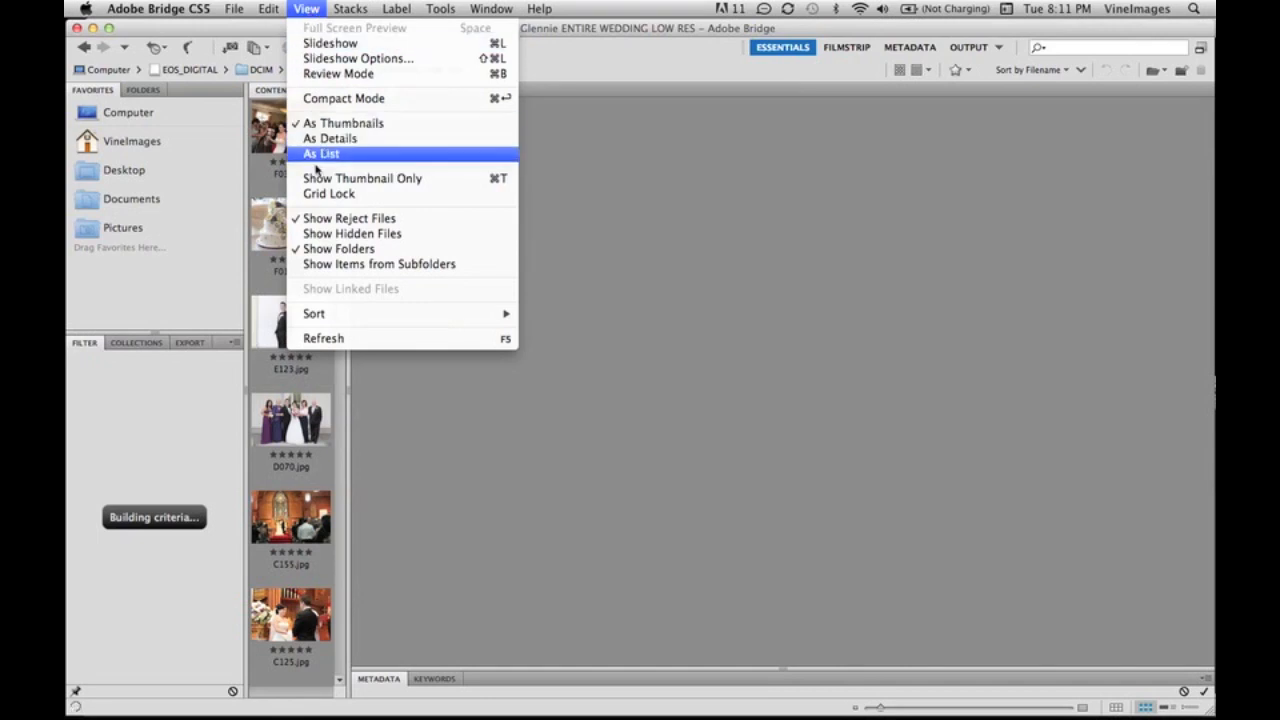
{"action": "mouse_move", "coordinate": [314, 313]}
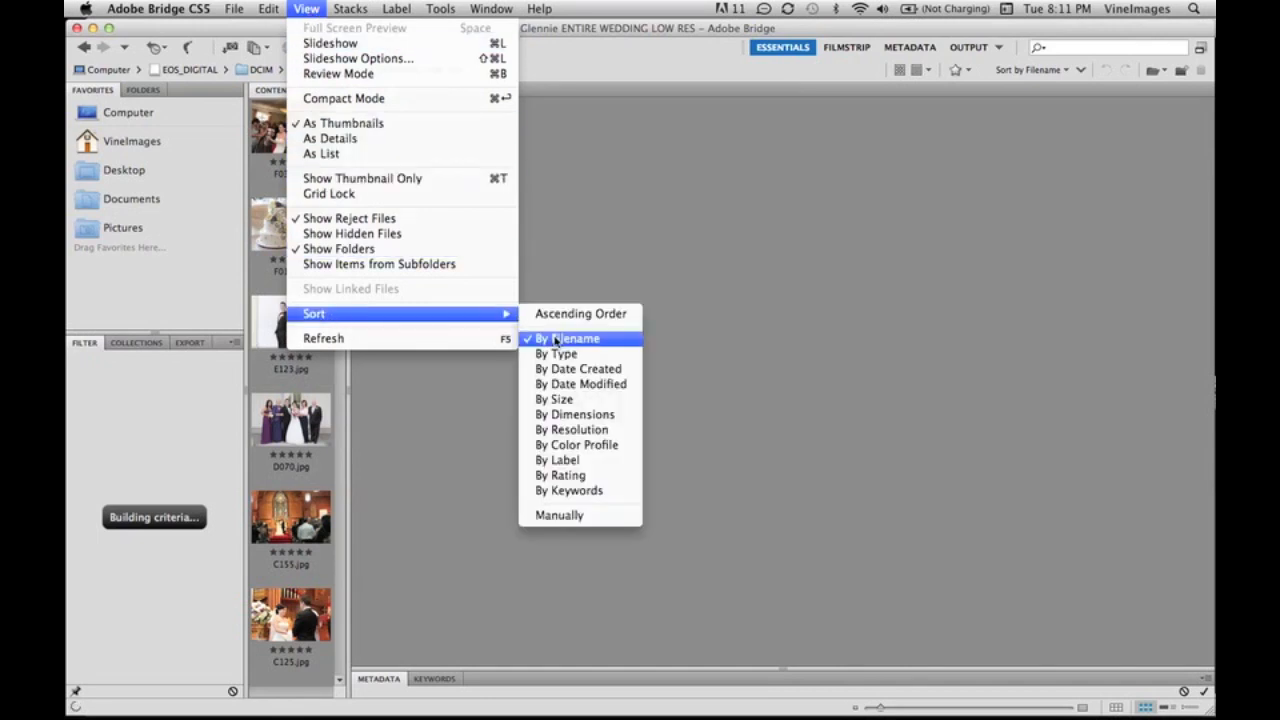
{"action": "left_click", "coordinate": [574, 338]}
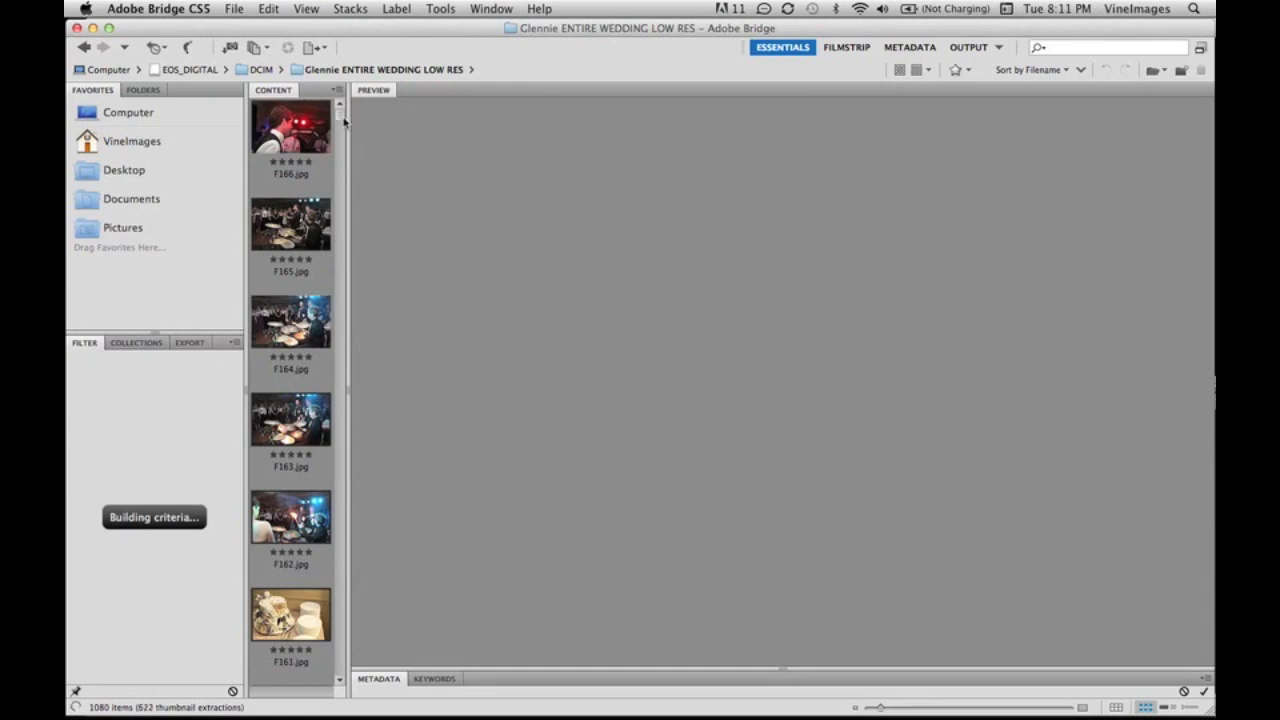
{"action": "left_click", "coordinate": [302, 8]}
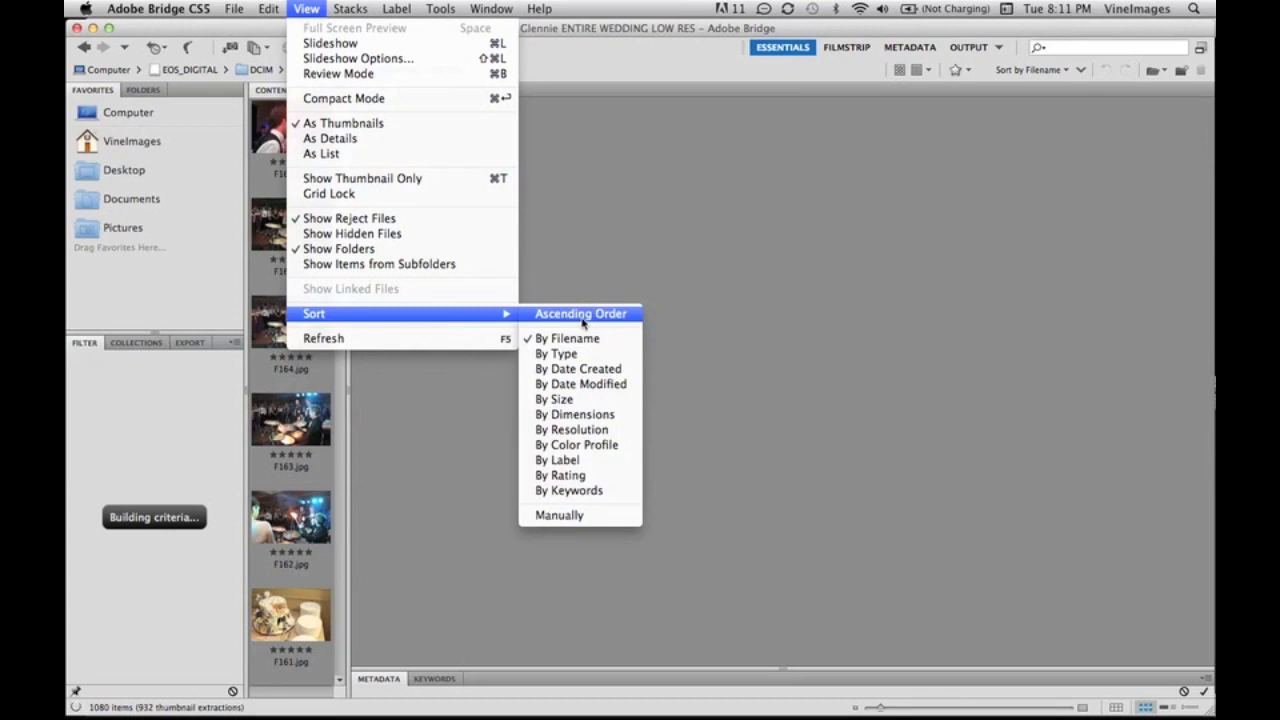
{"action": "left_click", "coordinate": [580, 313]}
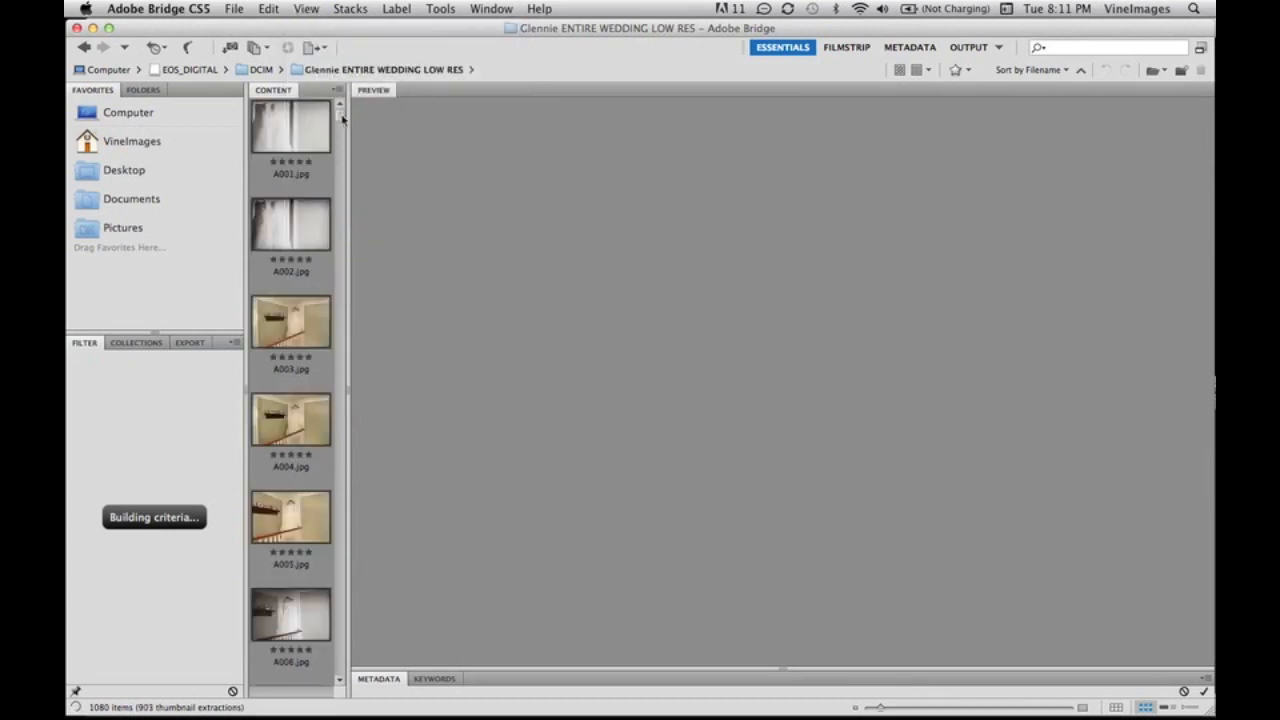
Compare the shoe photos A010, A011 and A012 in the preview.
{"action": "left_click", "coordinate": [290, 374]}
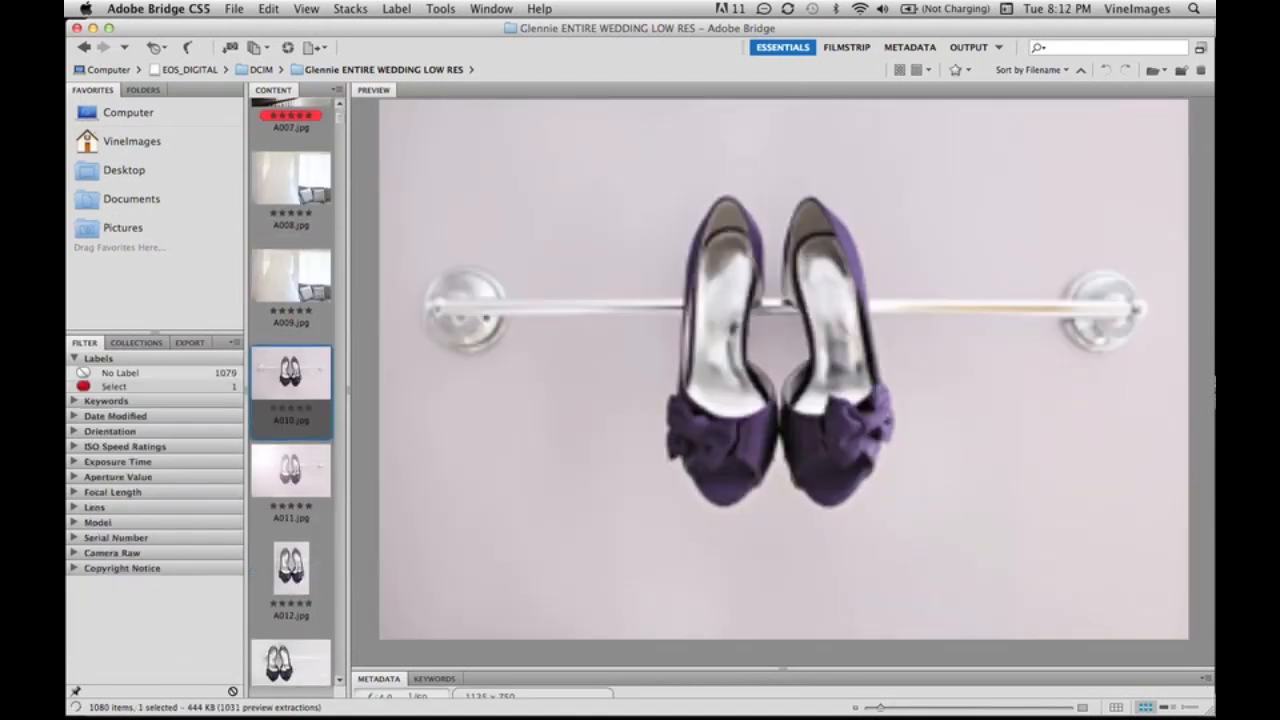
{"action": "left_click", "coordinate": [290, 470]}
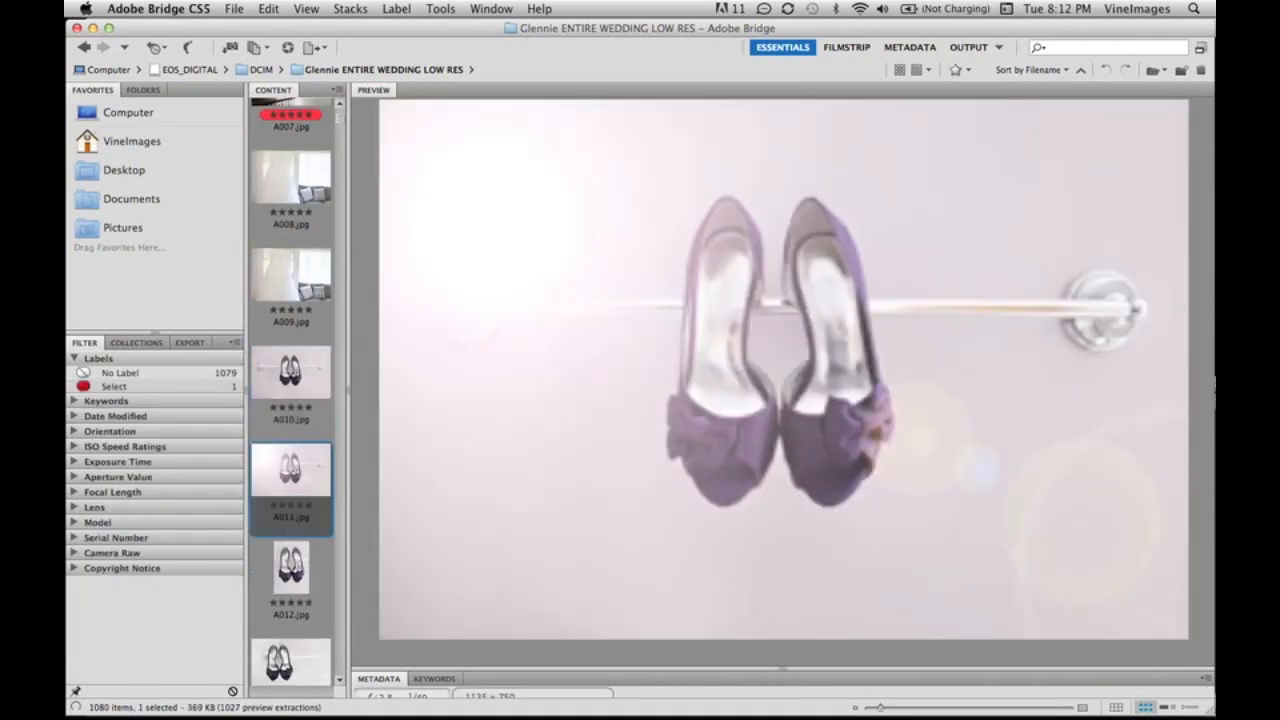
{"action": "left_click", "coordinate": [290, 372]}
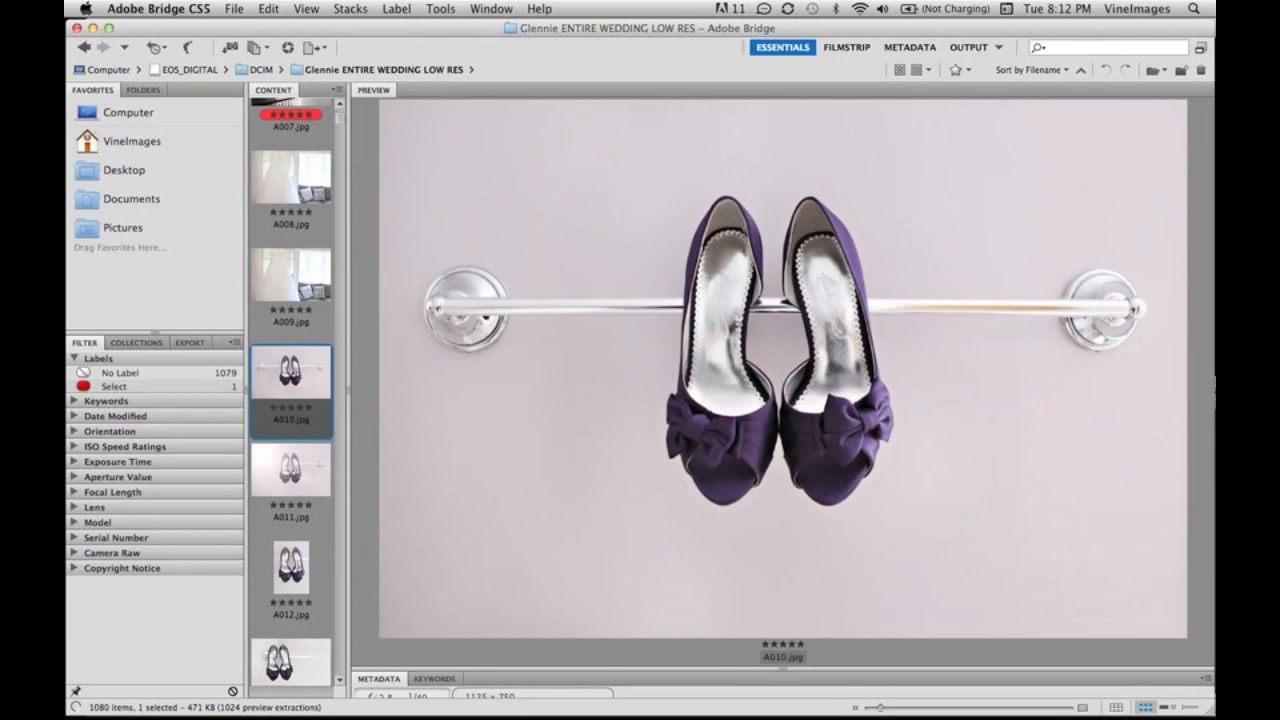
{"action": "left_click", "coordinate": [290, 468]}
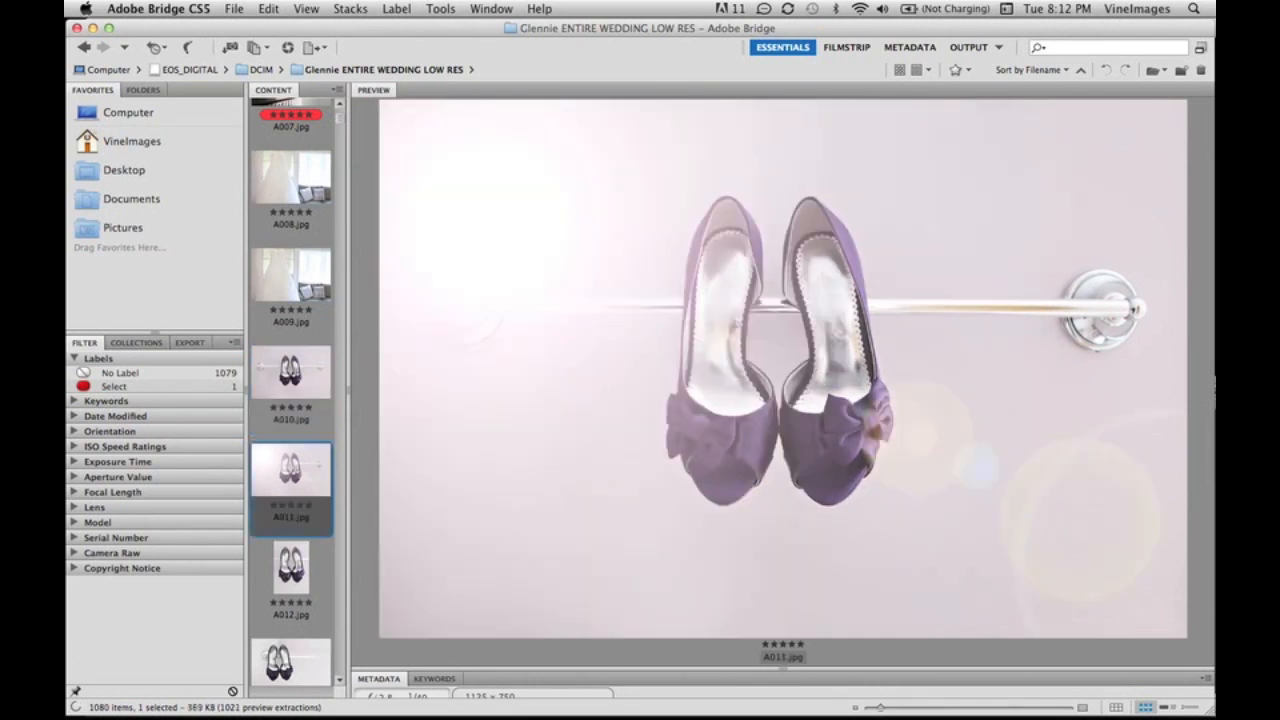
{"action": "left_click", "coordinate": [291, 372]}
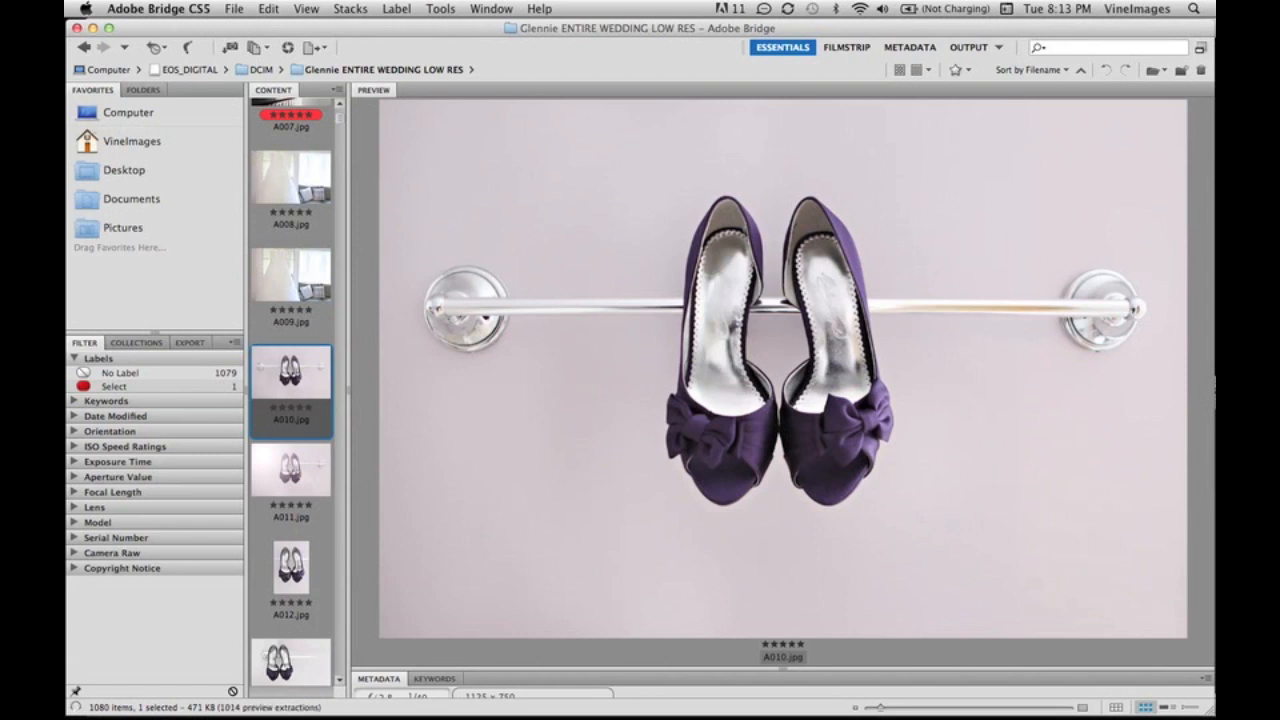
{"action": "left_click", "coordinate": [290, 582]}
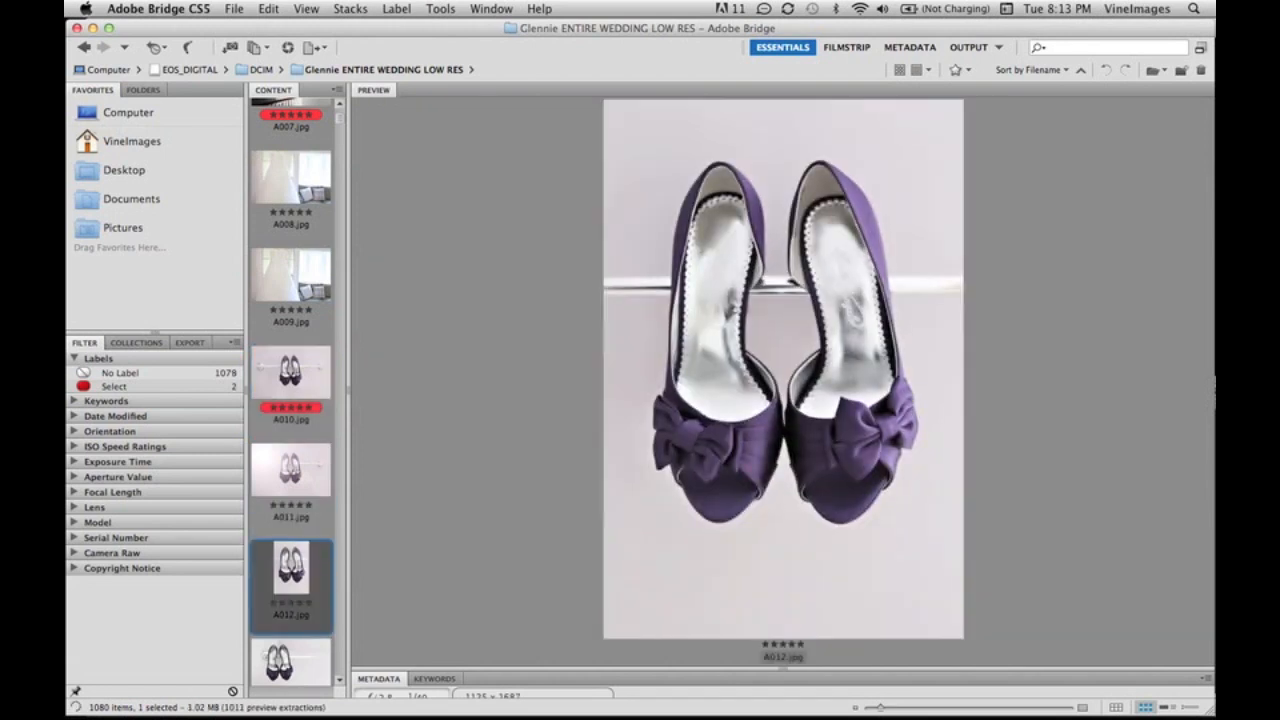
Review photos A013, A014, invitation A038 and rings A042–A044.
{"action": "left_click", "coordinate": [290, 375]}
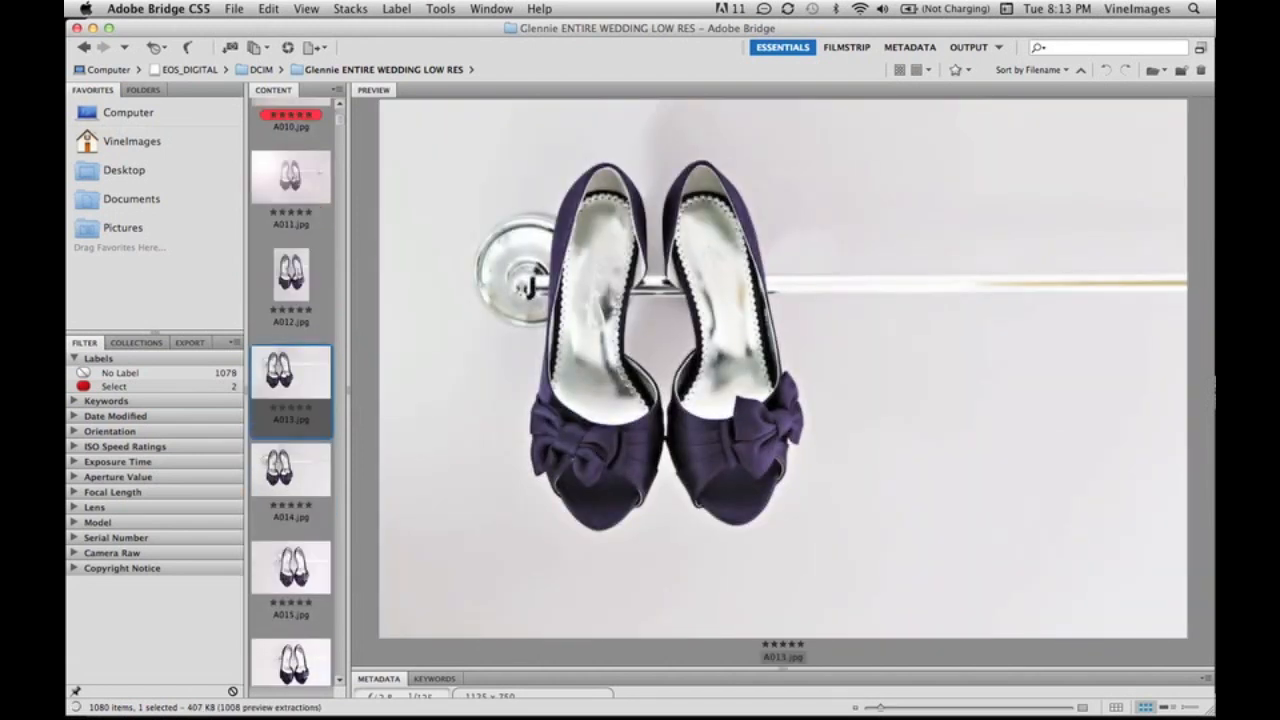
{"action": "left_click", "coordinate": [290, 471]}
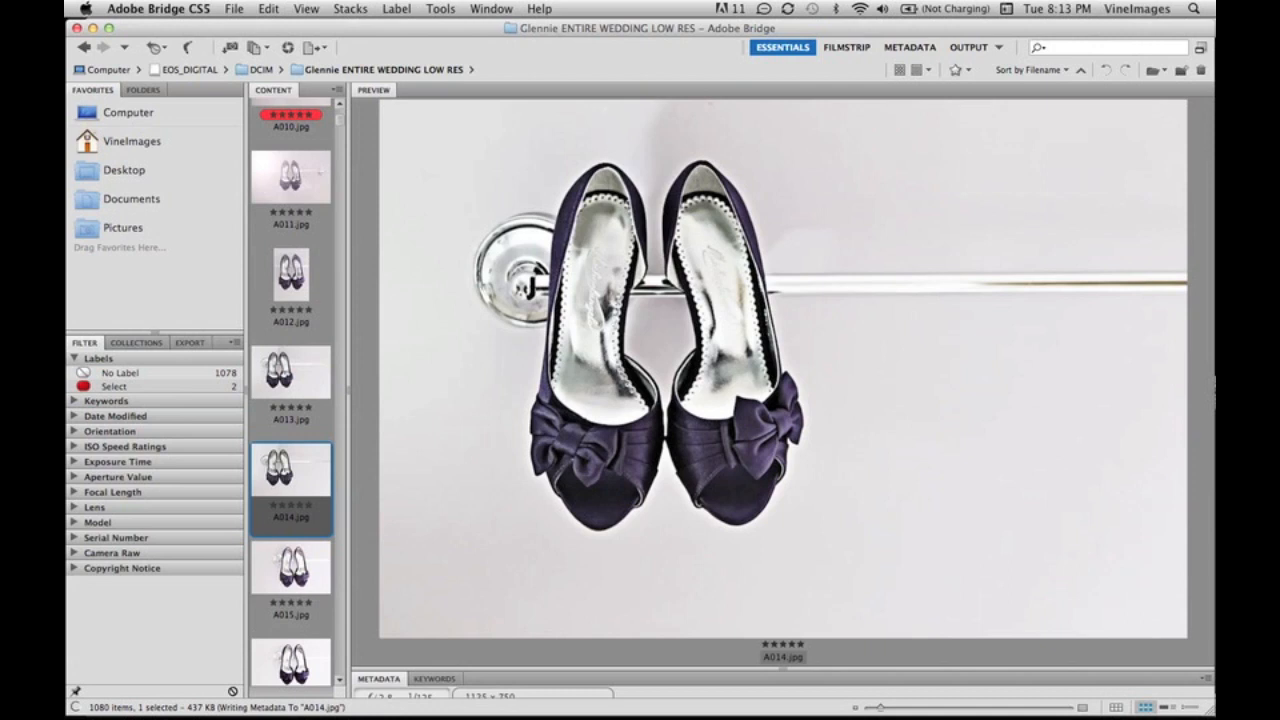
{"action": "left_click", "coordinate": [291, 567]}
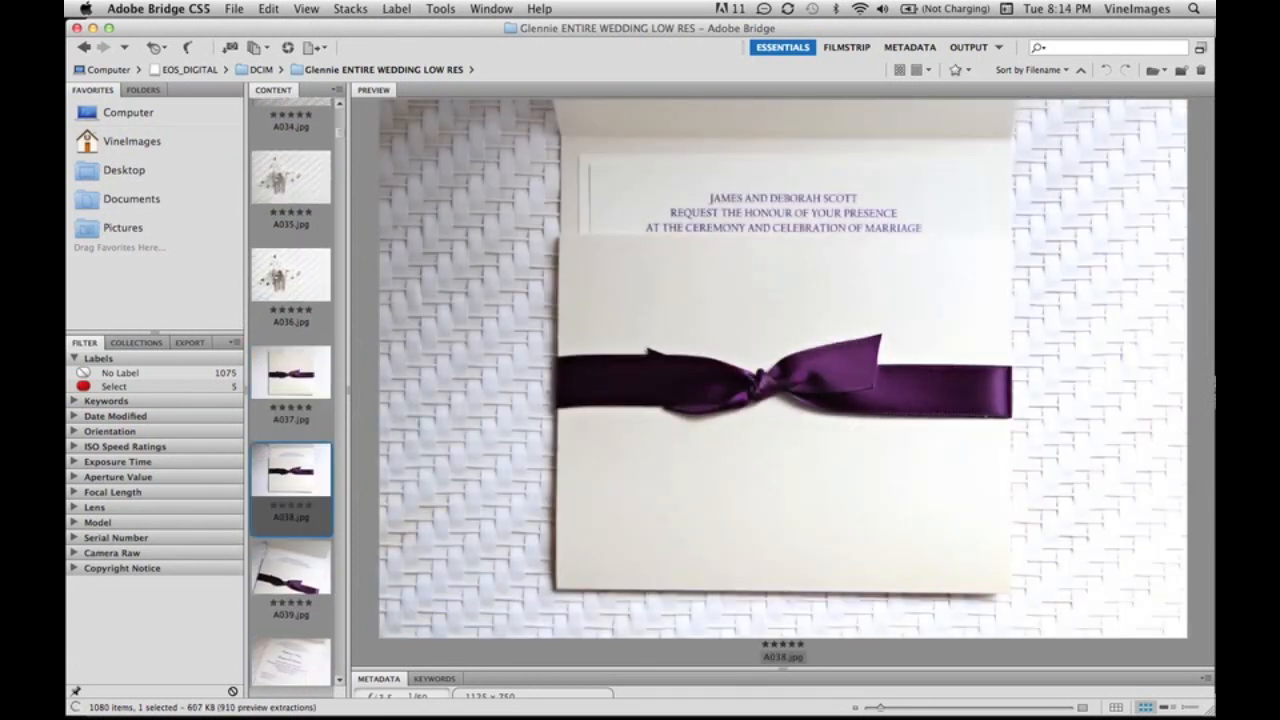
{"action": "left_click", "coordinate": [290, 372]}
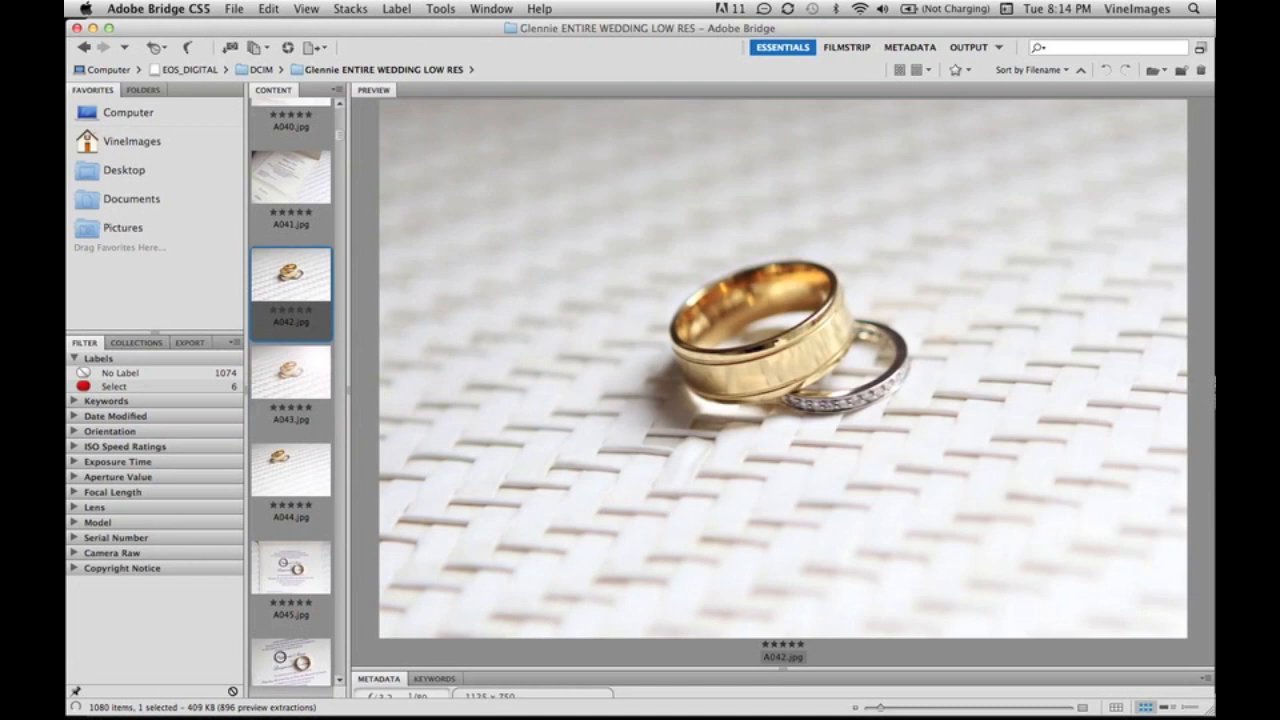
{"action": "left_click", "coordinate": [290, 469]}
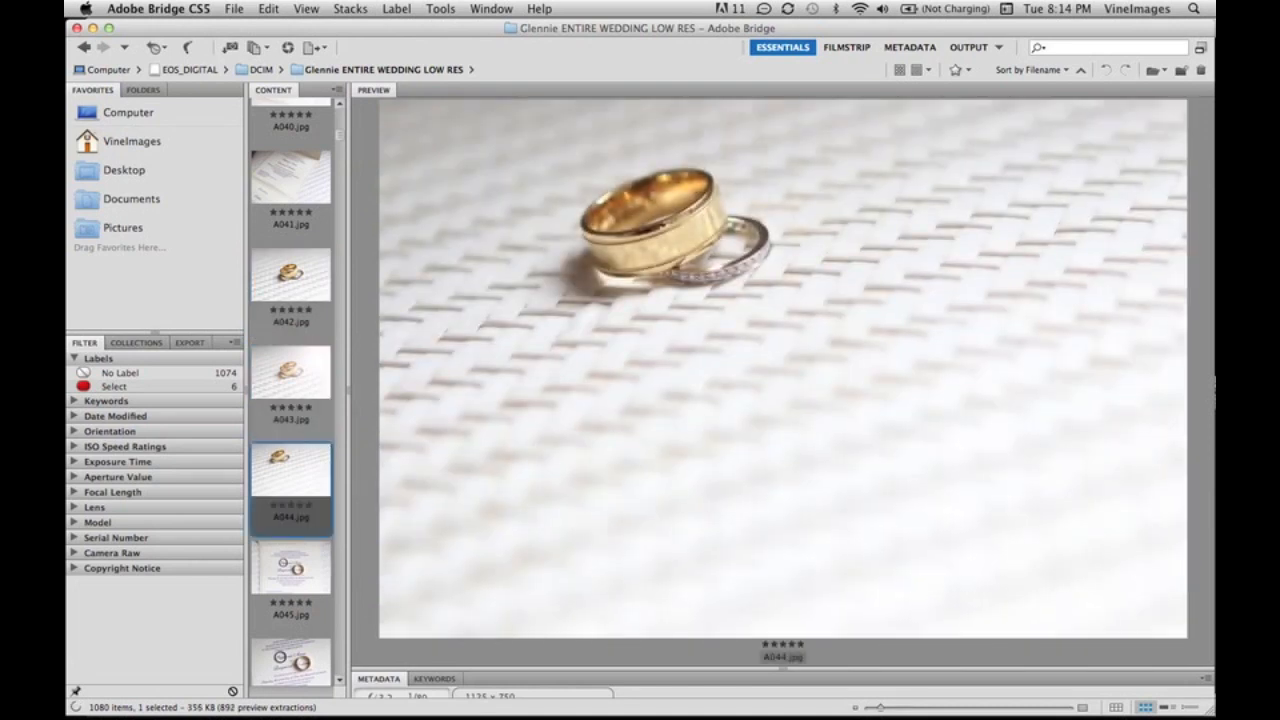
{"action": "left_click", "coordinate": [290, 371]}
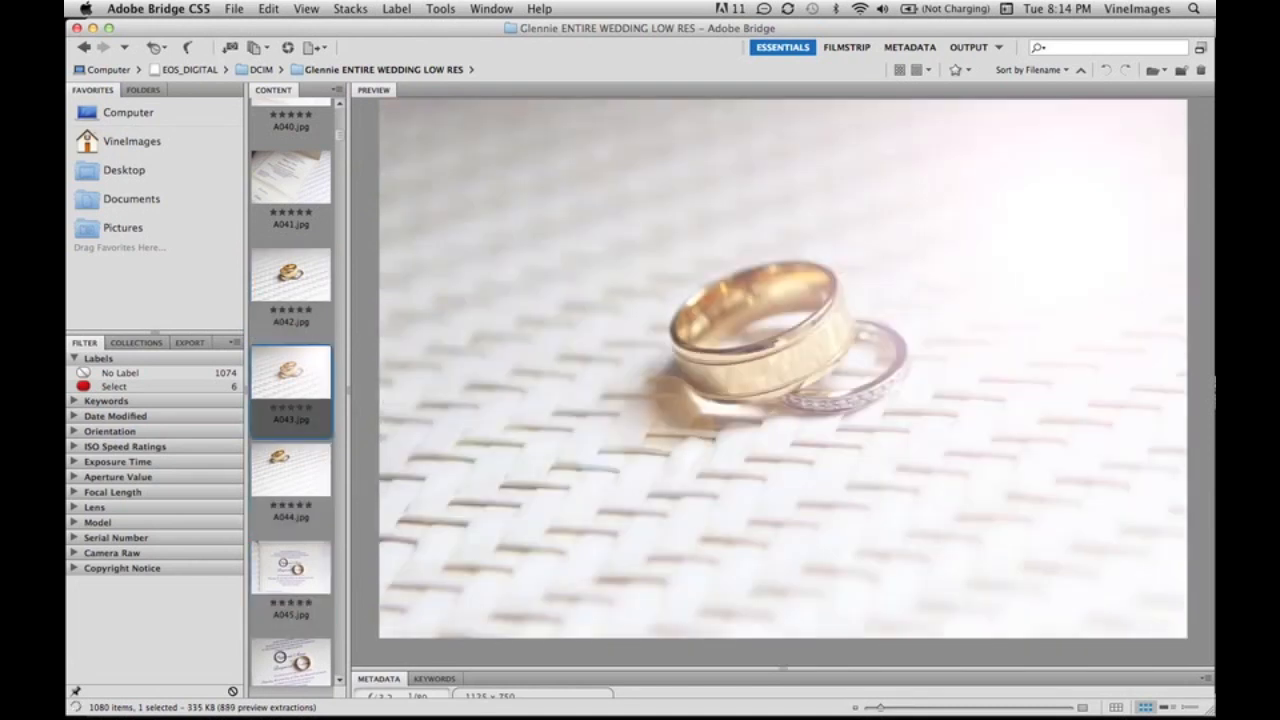
{"action": "left_click", "coordinate": [290, 273]}
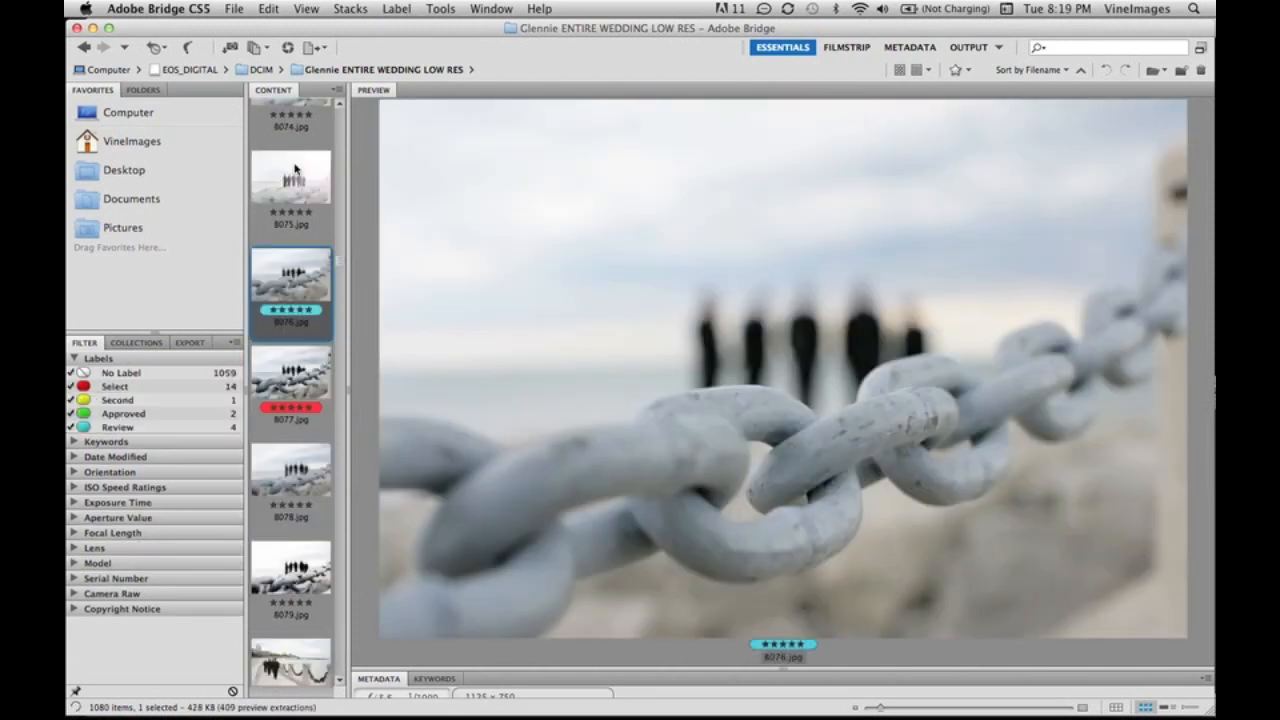
Review the beach chain photos, starting with B079.
{"action": "left_click", "coordinate": [290, 385]}
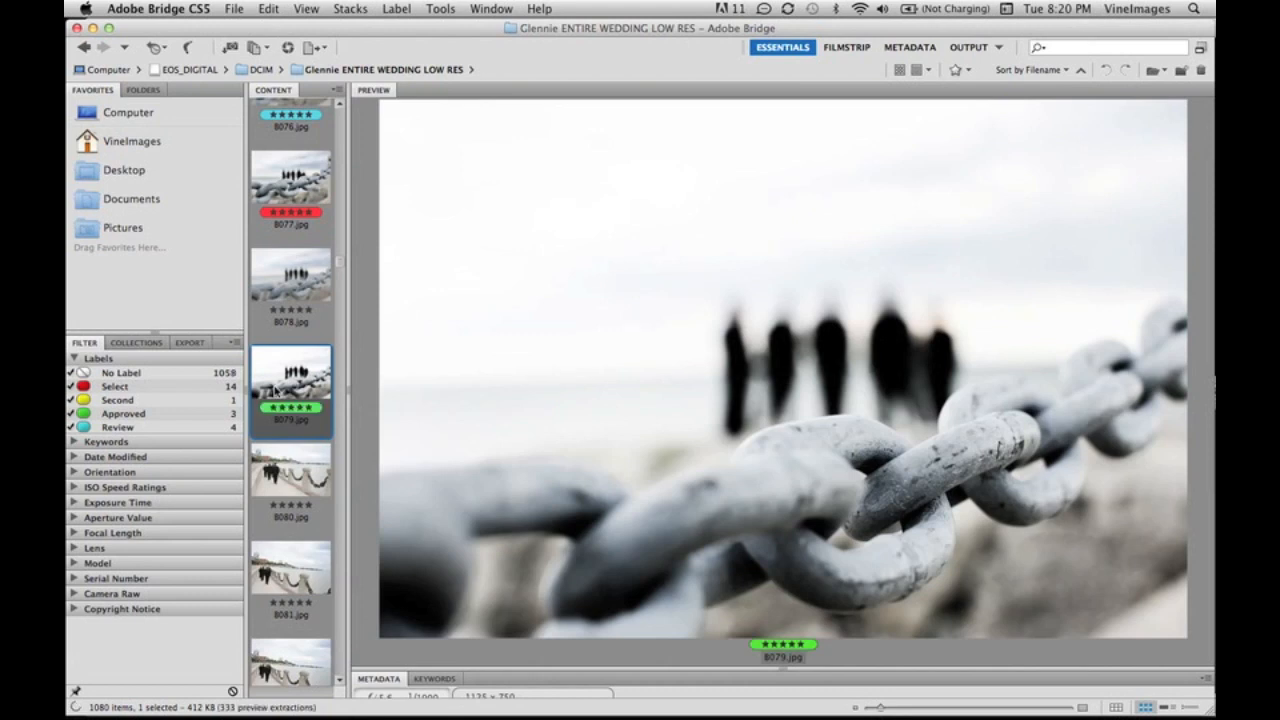
{"action": "left_click", "coordinate": [290, 480]}
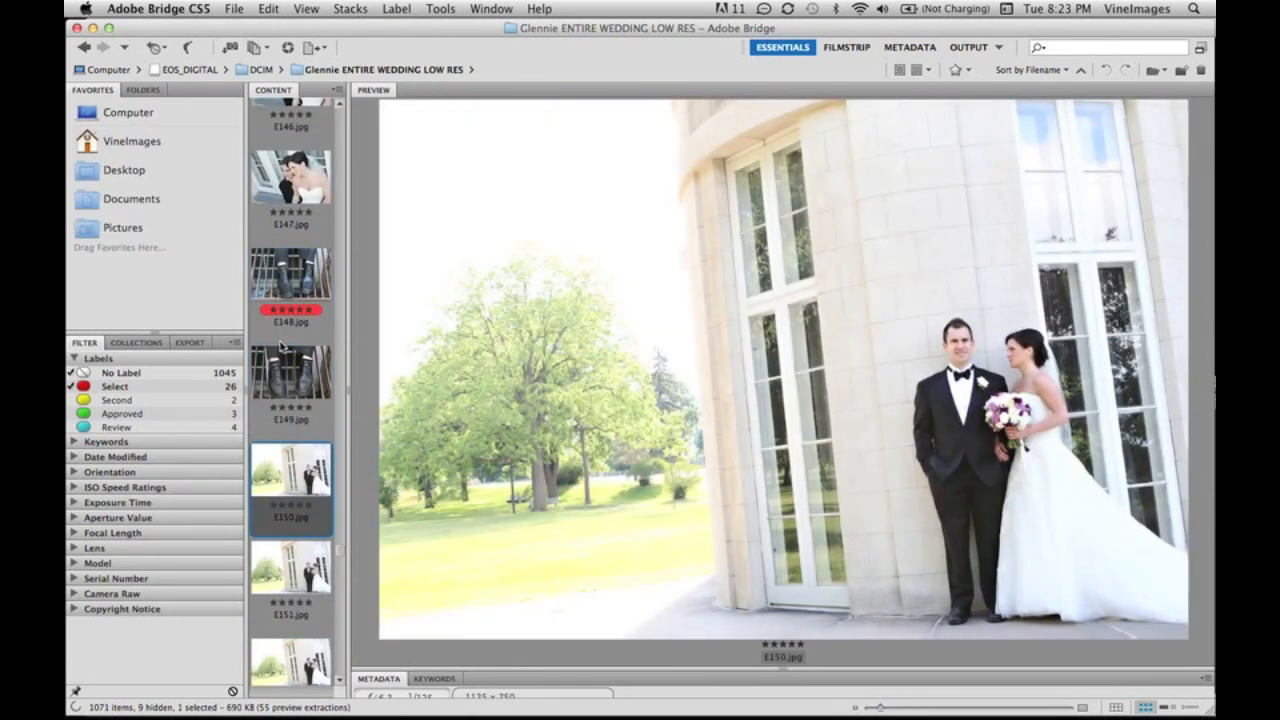
Preview E153 and E167, then filter to show only Select-labelled photos.
{"action": "left_click", "coordinate": [291, 485]}
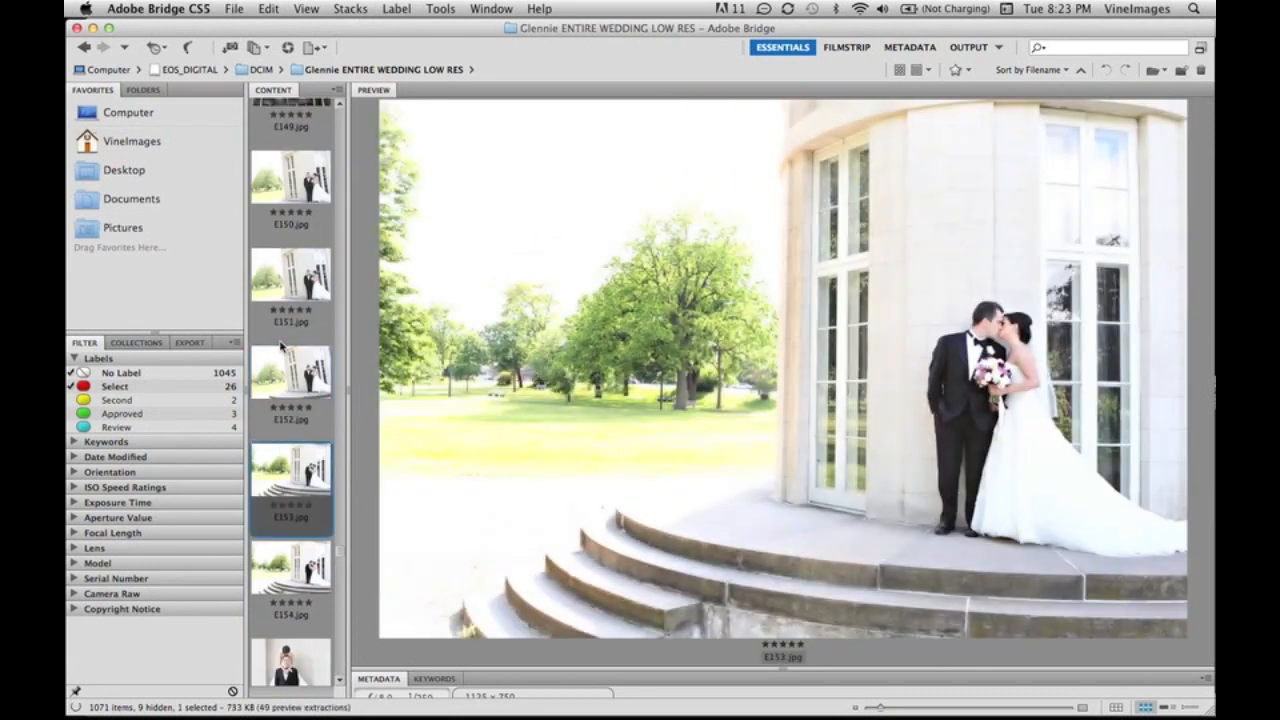
{"action": "left_click", "coordinate": [290, 585]}
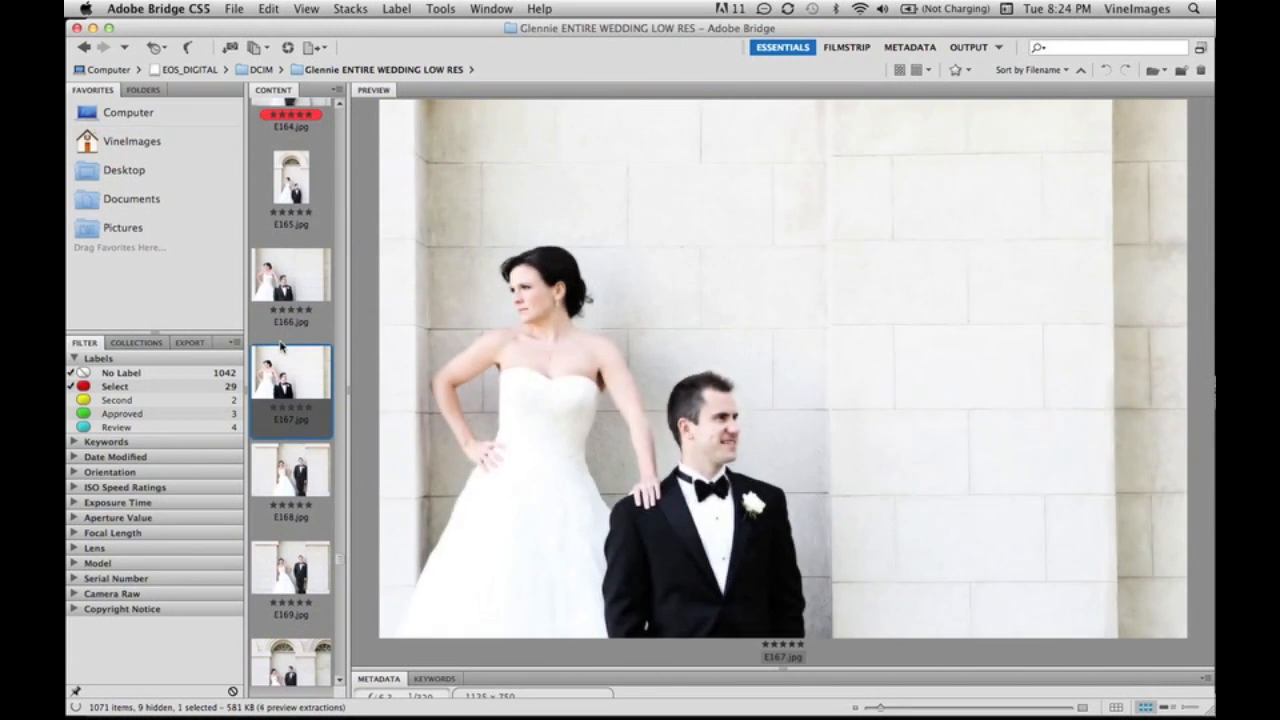
{"action": "left_click", "coordinate": [290, 577]}
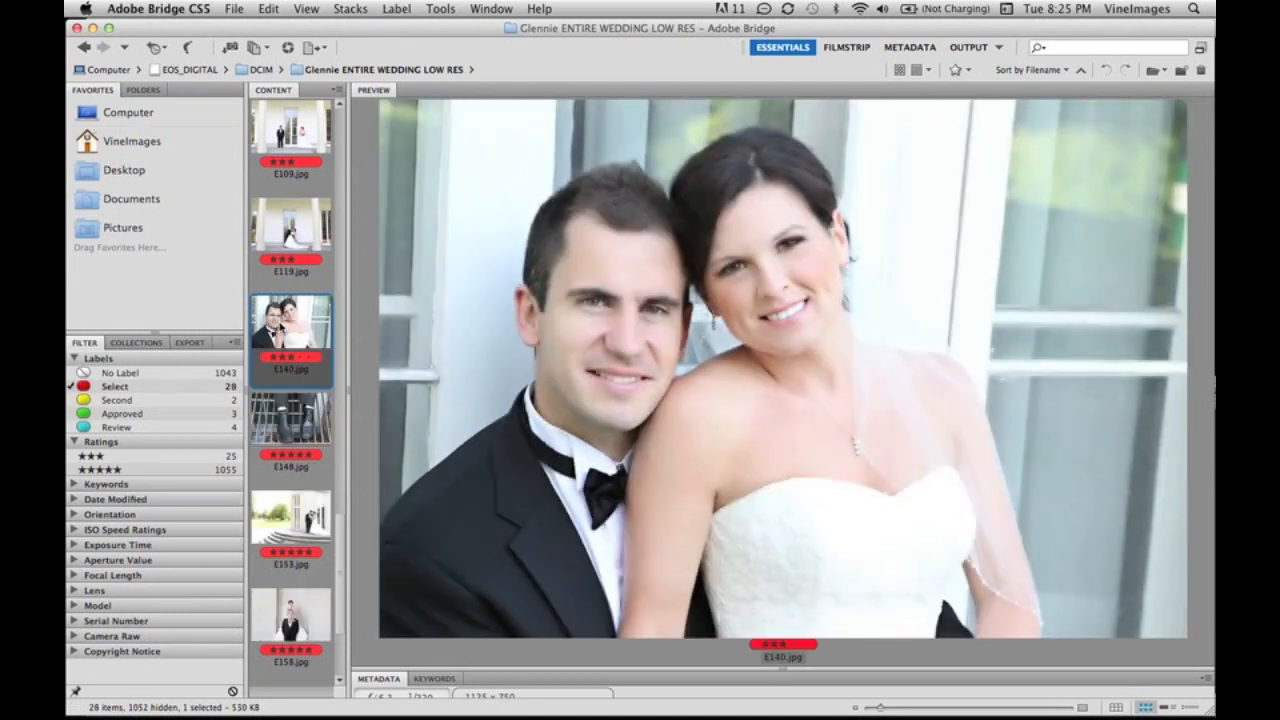
{"action": "scroll", "scroll_direction": "down", "scroll_amount": 3}
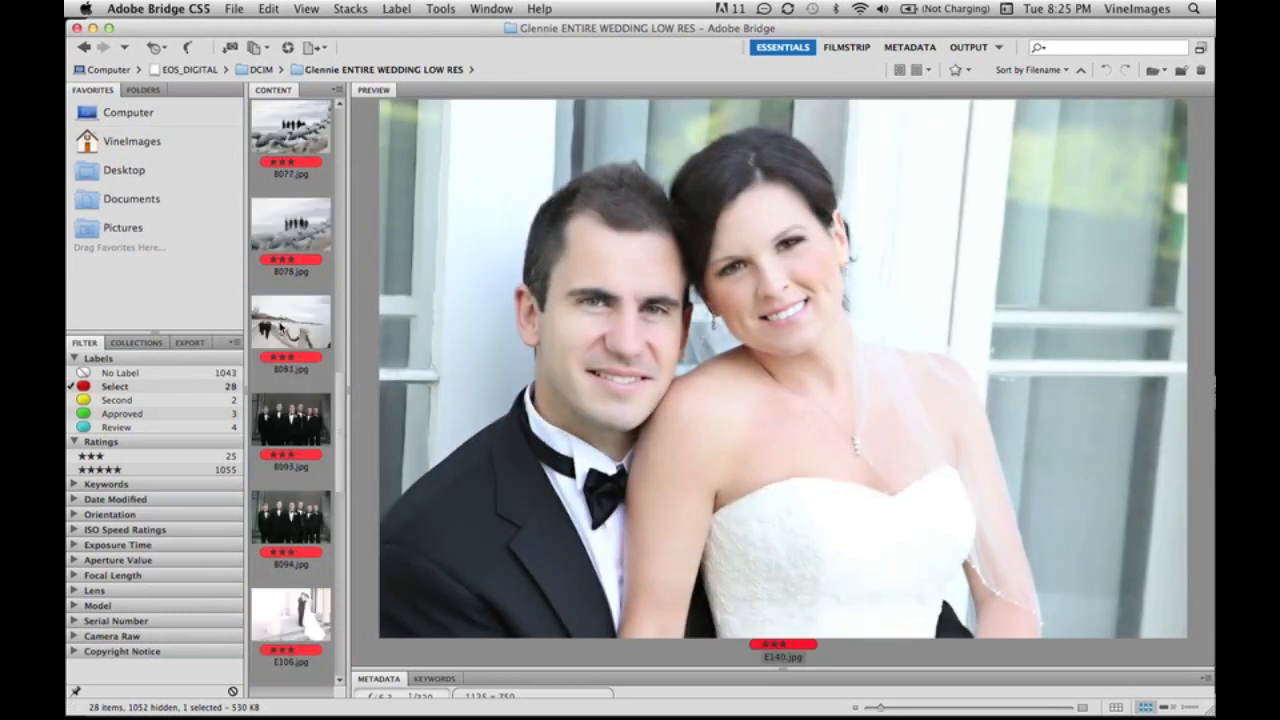